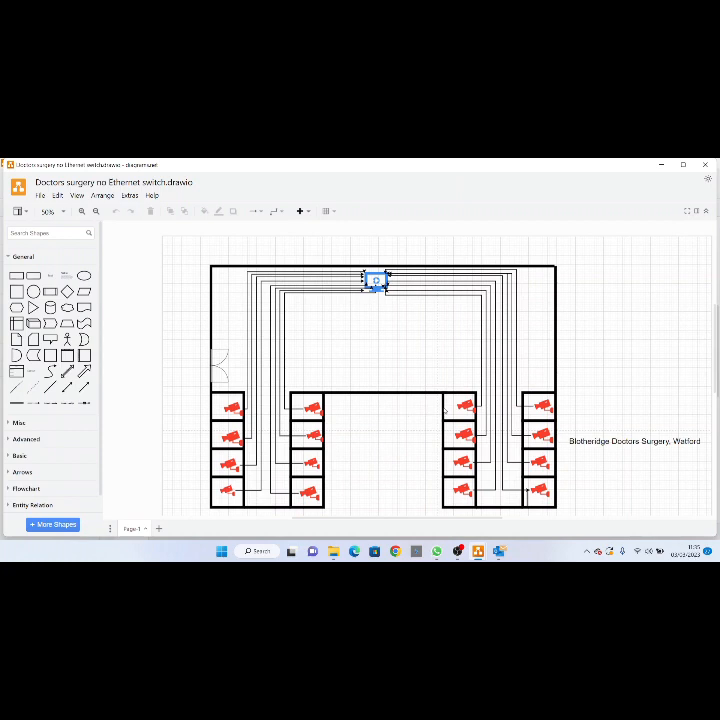
mouse_move(338, 430)
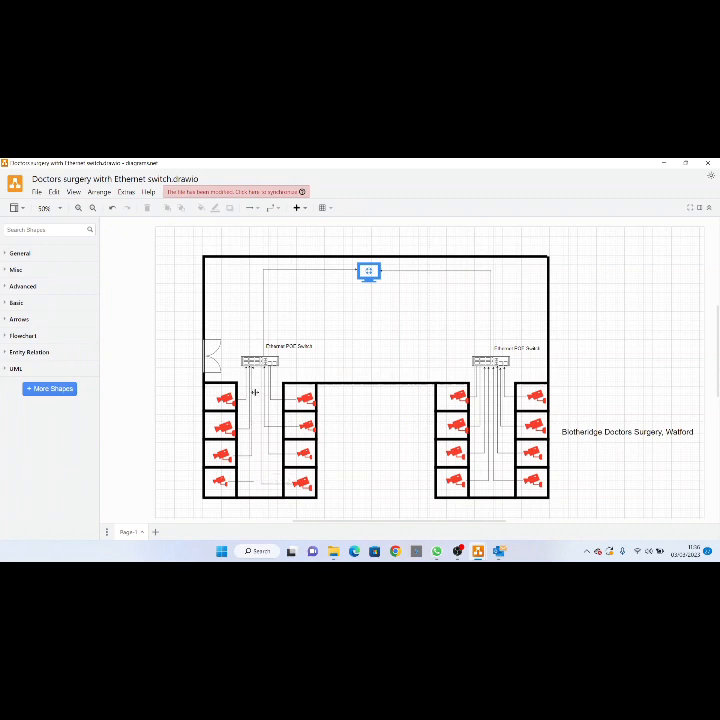
mouse_move(344, 388)
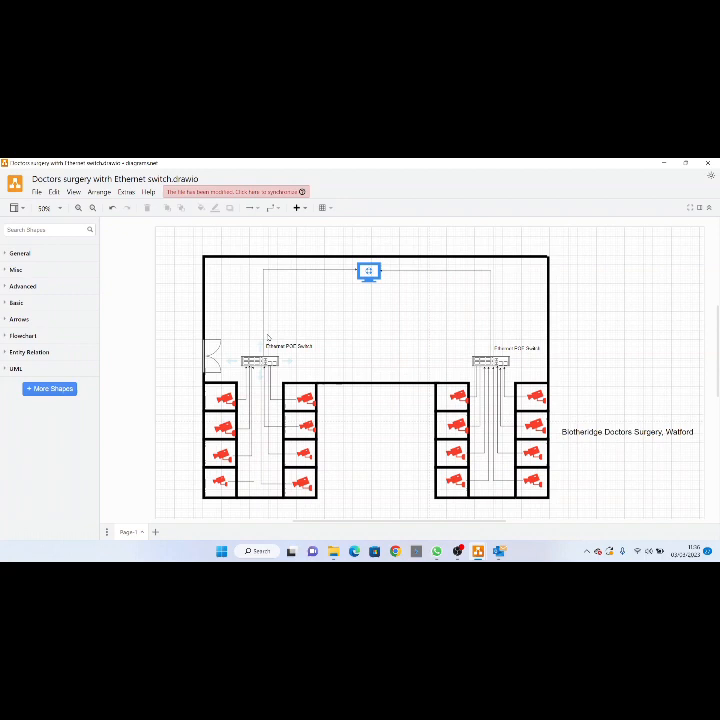
mouse_move(312, 276)
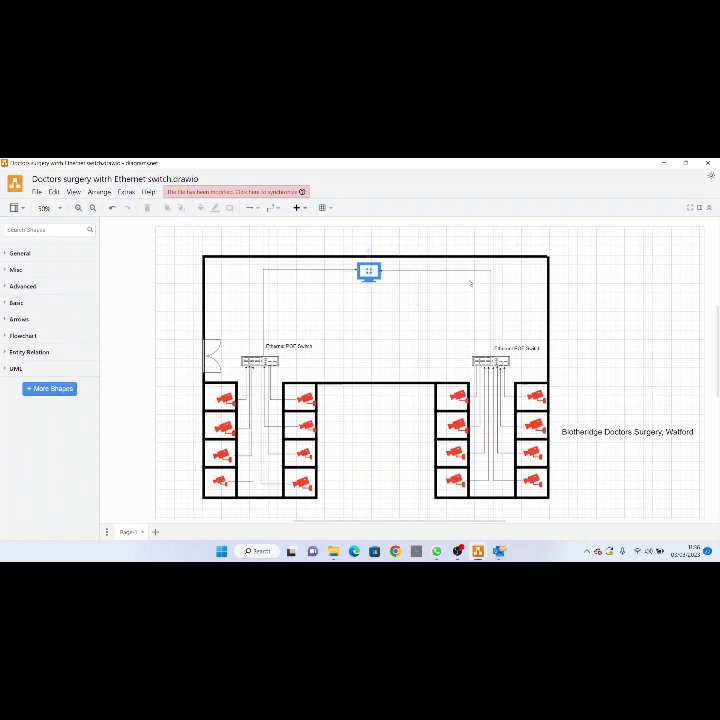
mouse_move(312, 292)
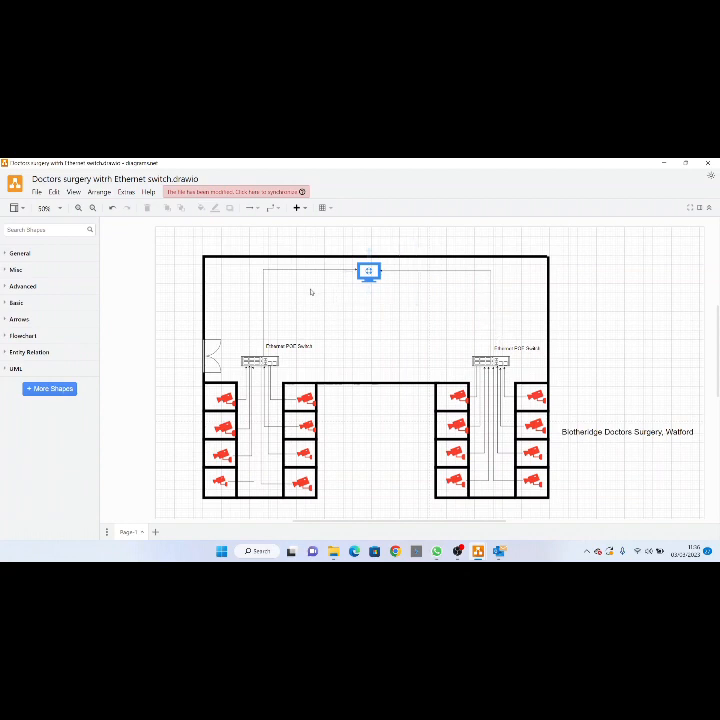